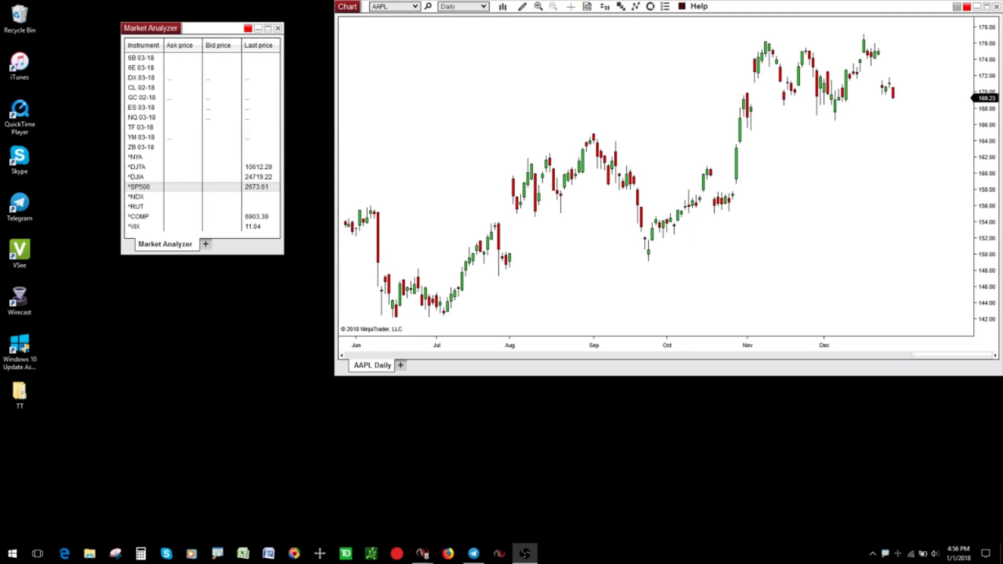
mouse_move(423, 553)
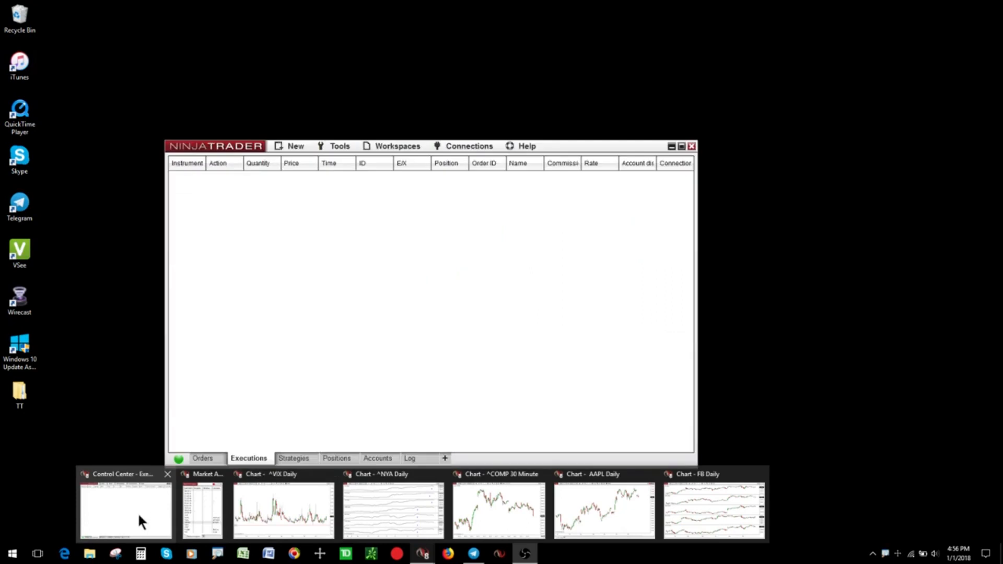
mouse_move(125, 505)
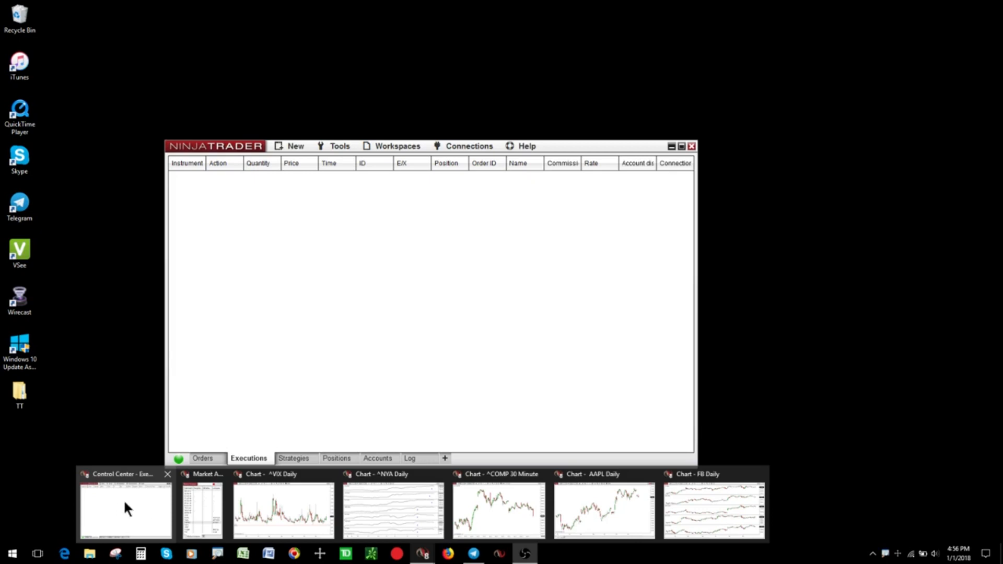
mouse_move(143, 516)
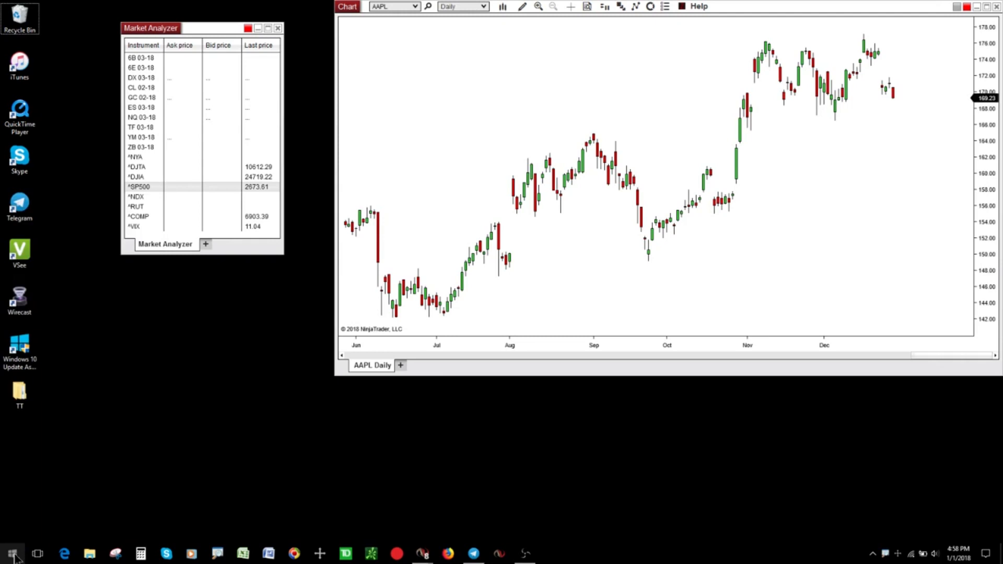
Step: Open Windows Settings from the Start menu's gear icon
left_click(12, 553)
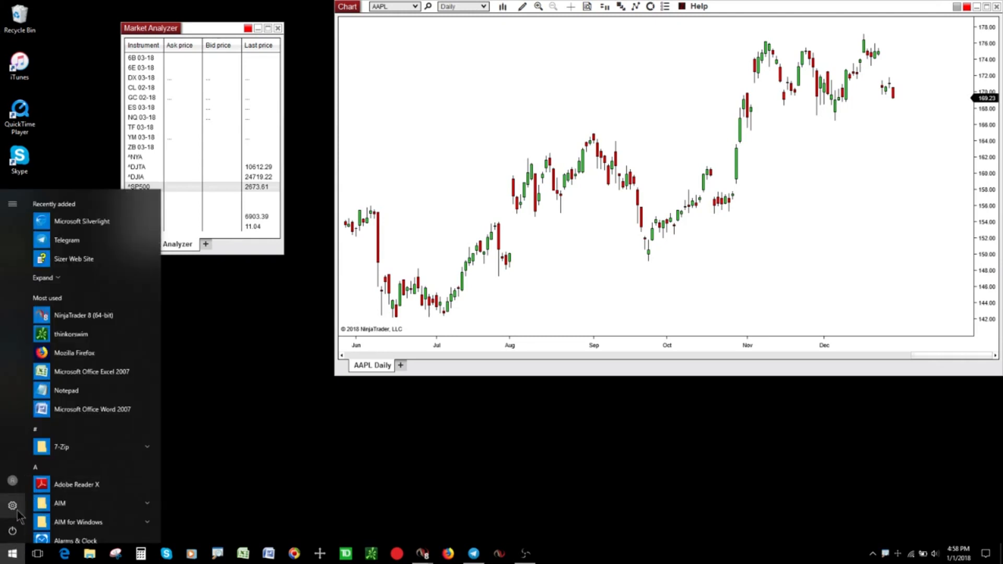
mouse_move(12, 505)
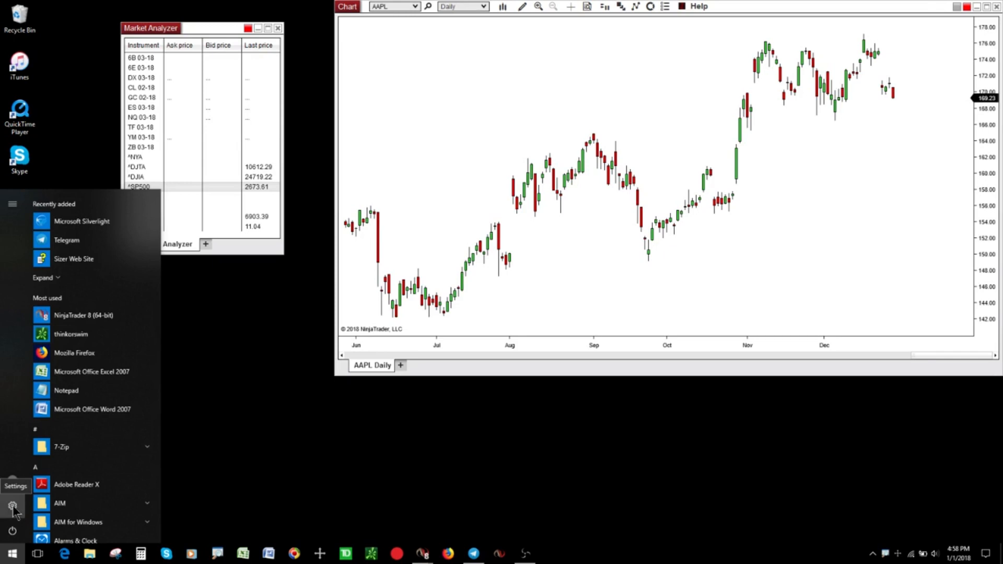
left_click(13, 507)
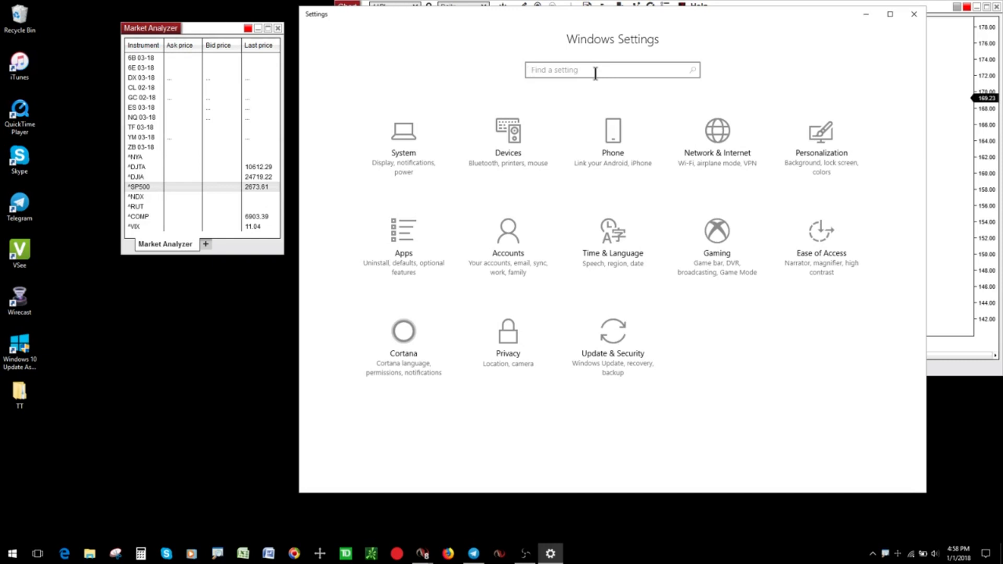
Step: Search Settings for 'adj' and open 'Adjust the appearance and performance of Windows'
type("adjust")
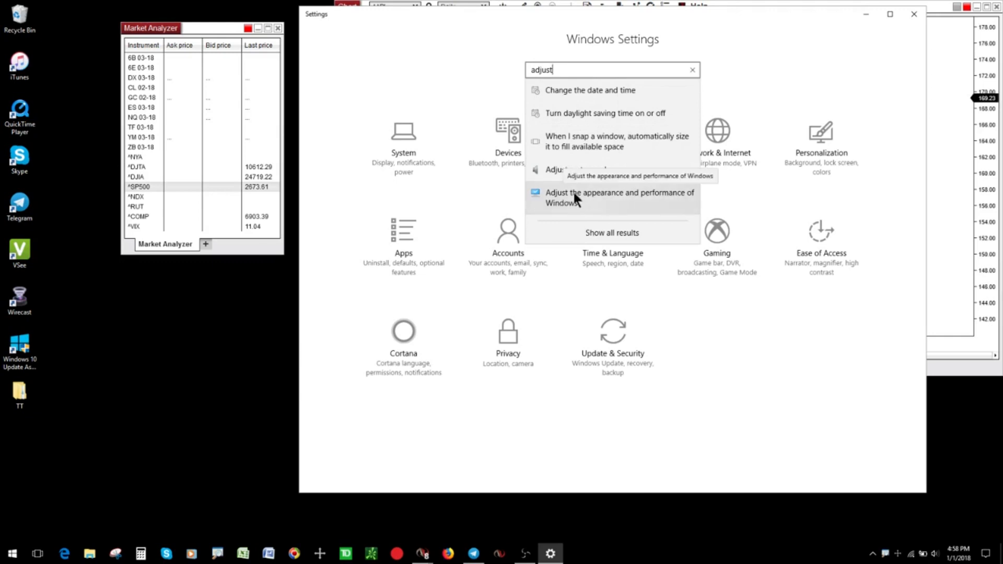
mouse_move(609, 199)
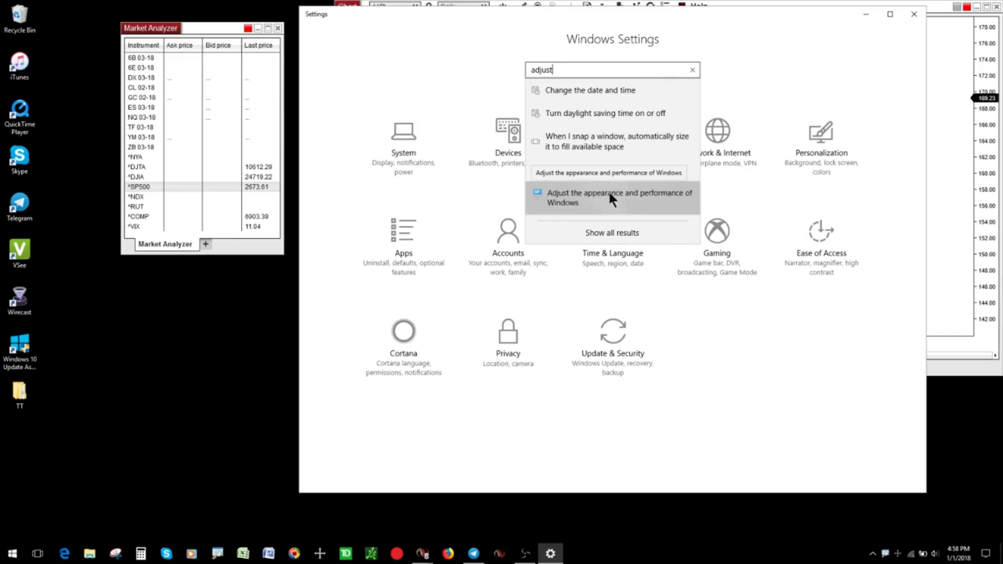
left_click(618, 197)
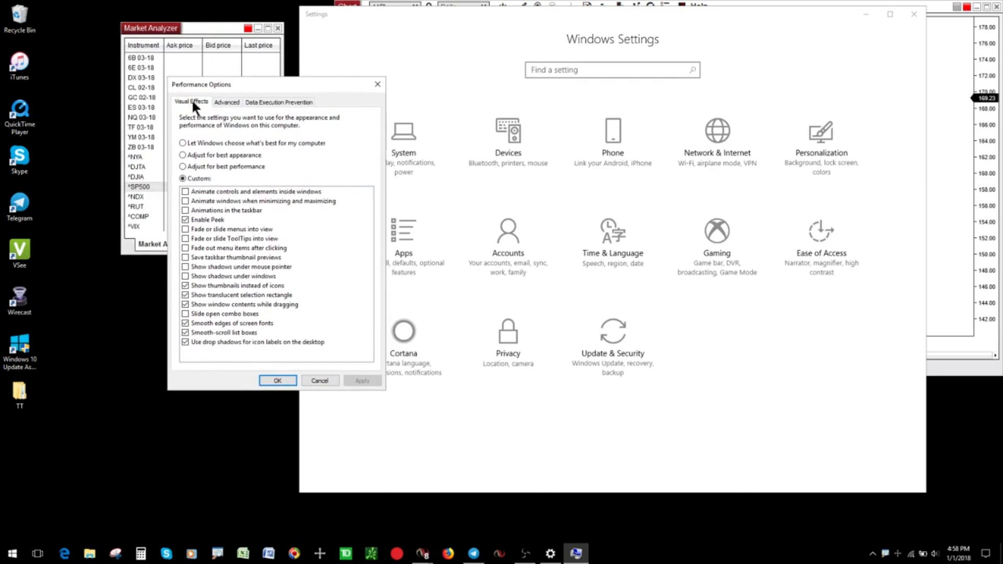
mouse_move(356, 108)
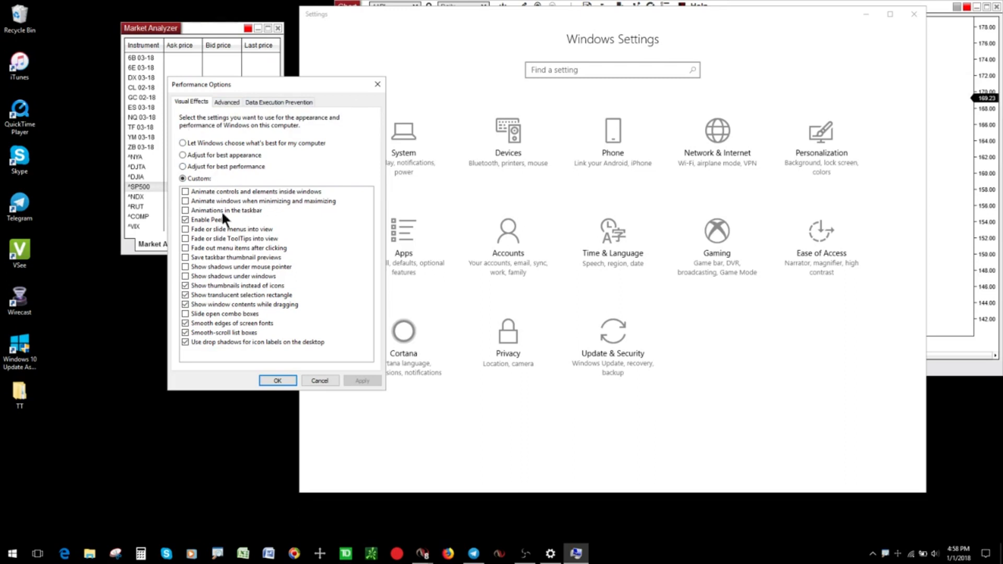
mouse_move(214, 231)
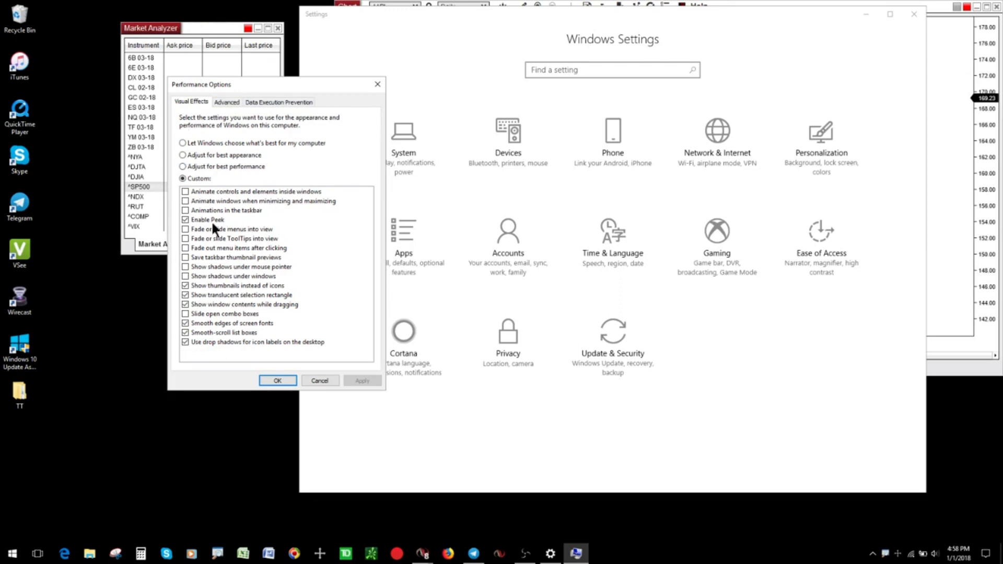
mouse_move(195, 235)
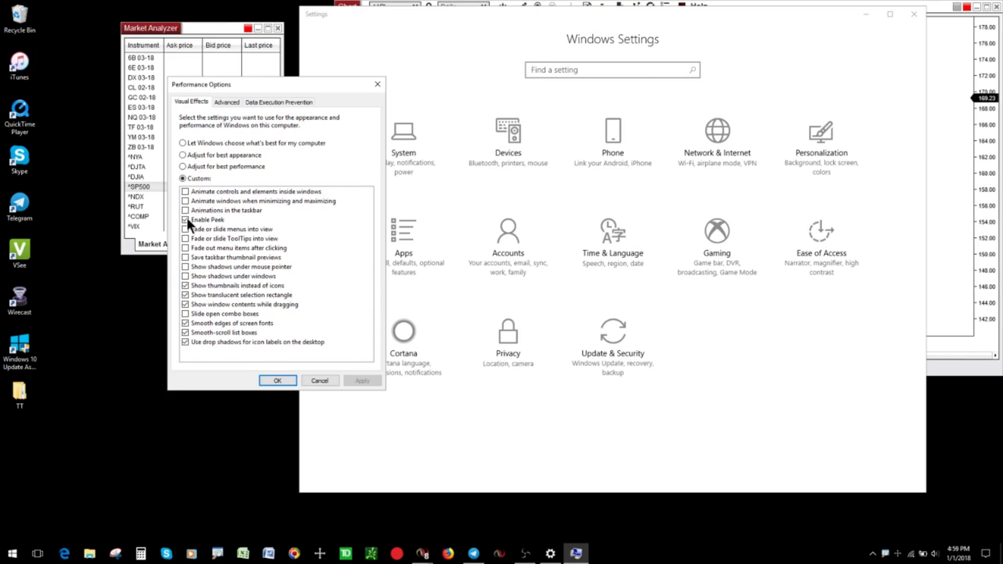
Step: Uncheck Enable Peek on the Visual Effects tab and apply the change
left_click(186, 220)
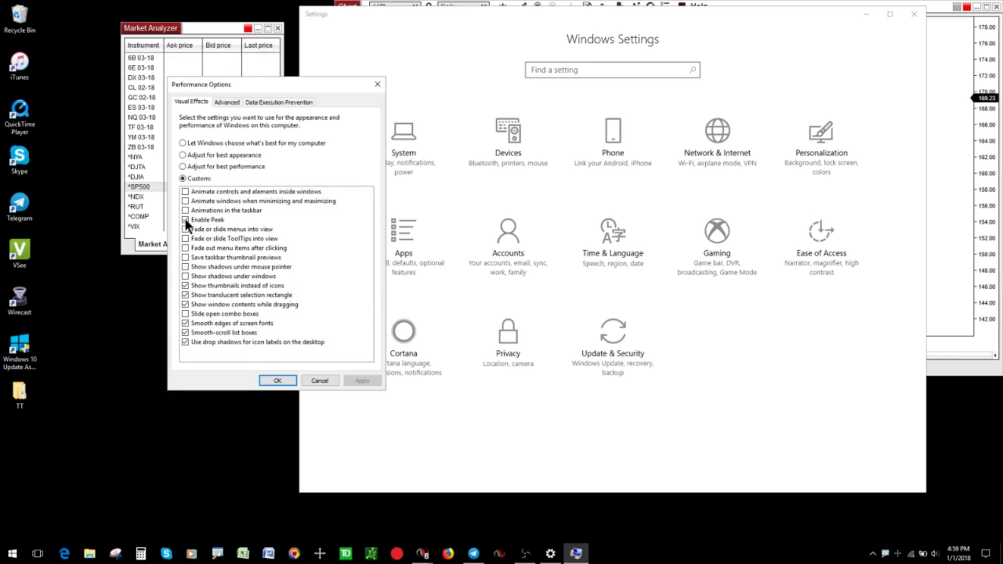
left_click(186, 220)
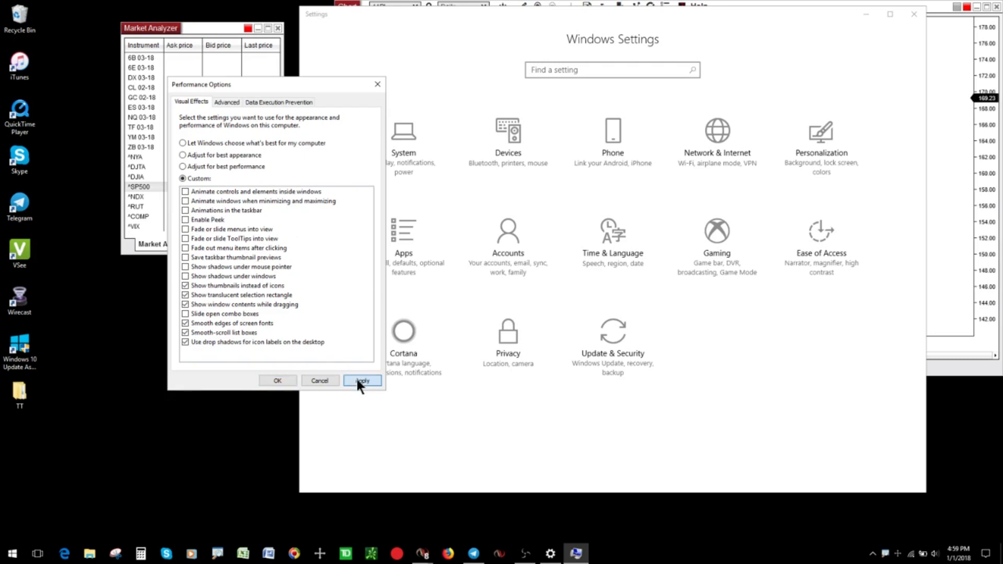
left_click(362, 381)
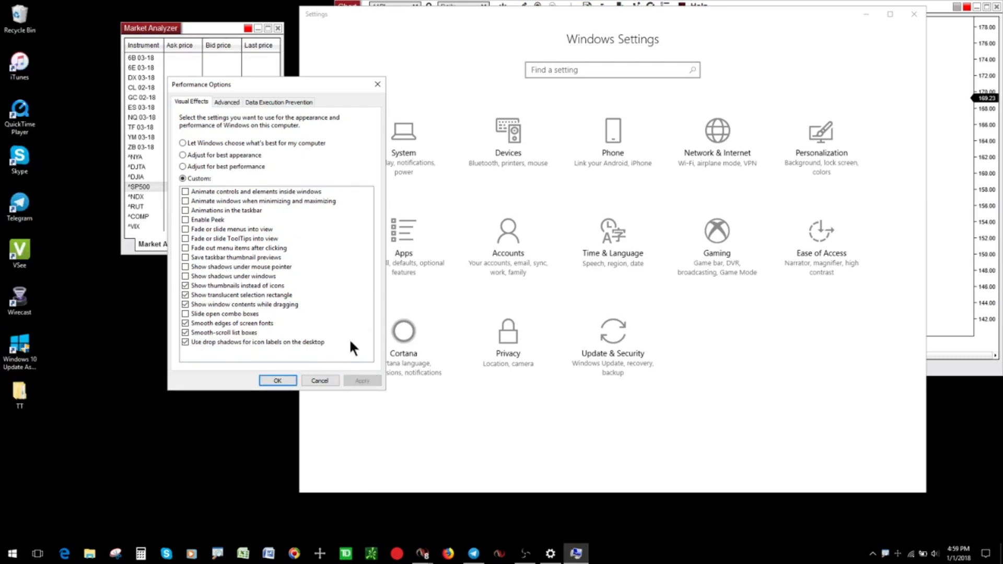
mouse_move(397, 461)
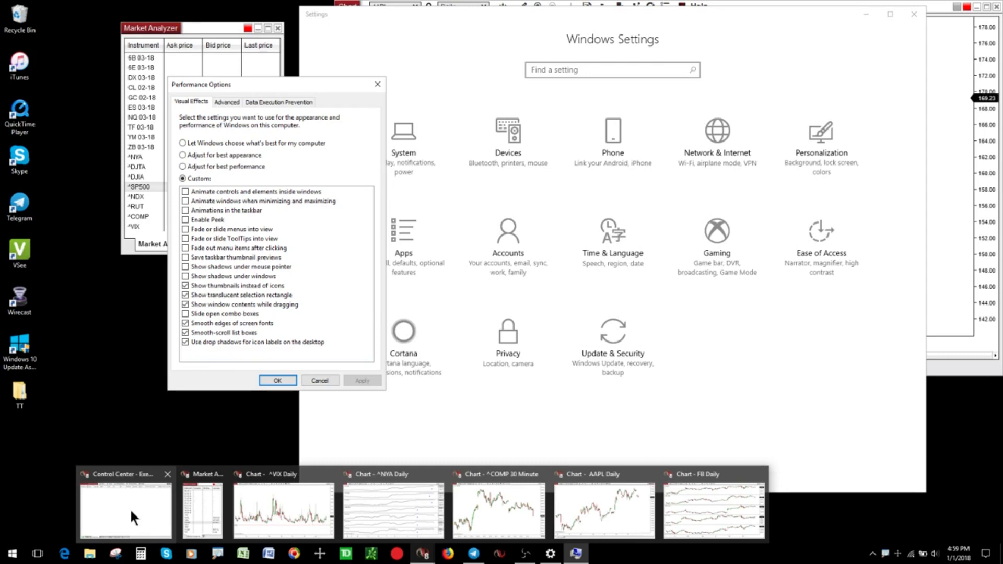
mouse_move(126, 500)
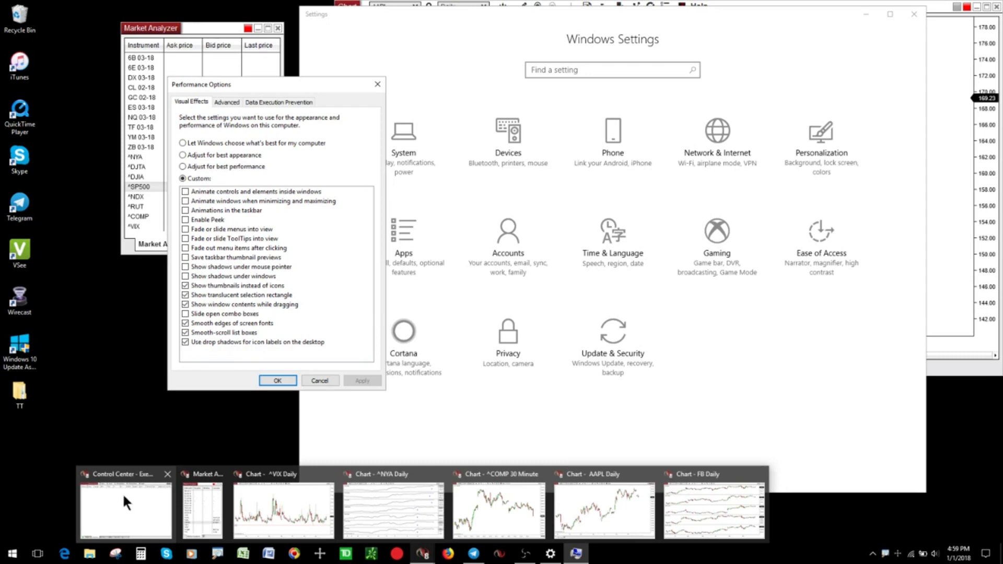
Step: Bring the NinjaTrader Control Center forward from its taskbar thumbnail preview
left_click(125, 506)
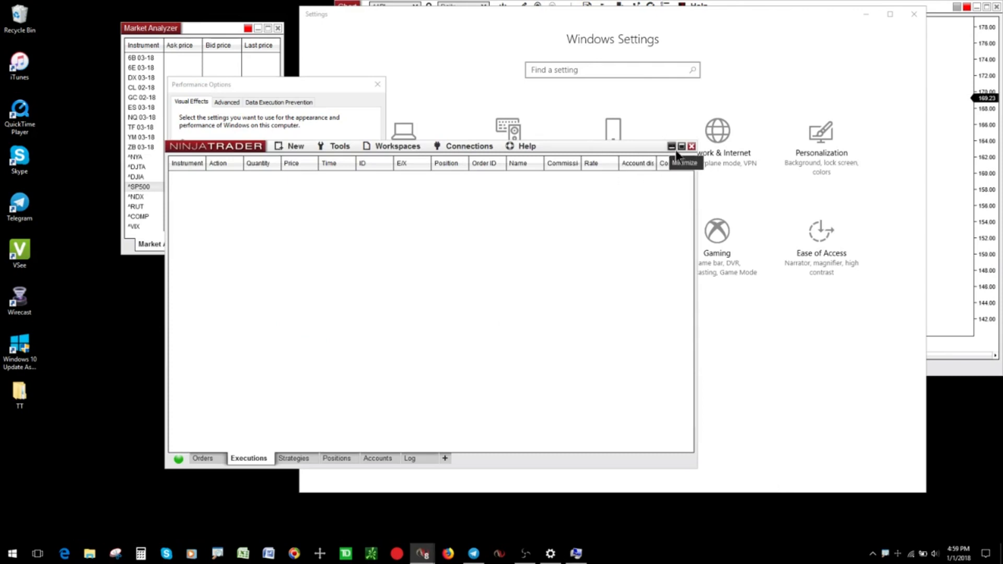